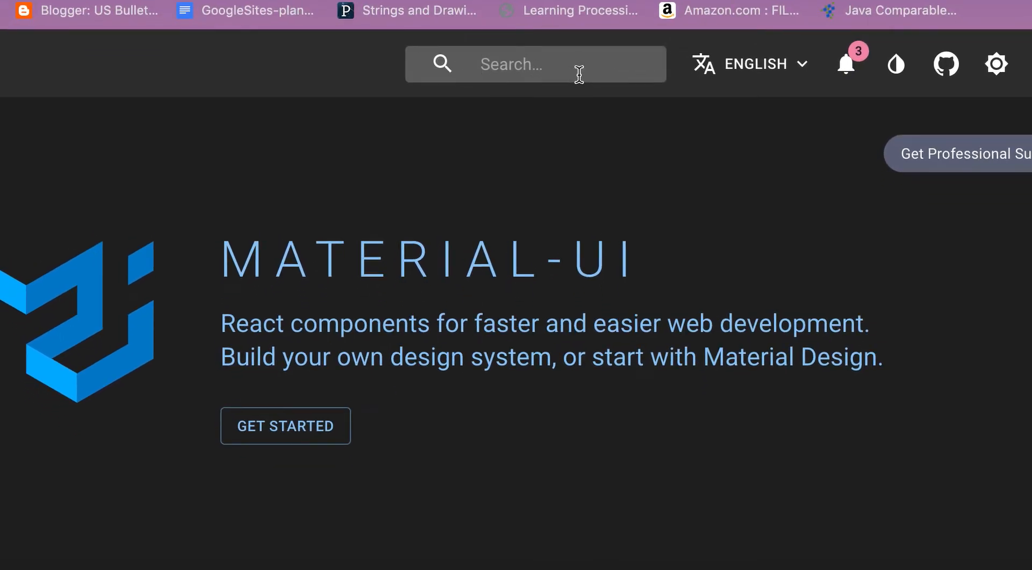
Search the Material-UI documentation for "appba" to find the app bar component
type("appba")
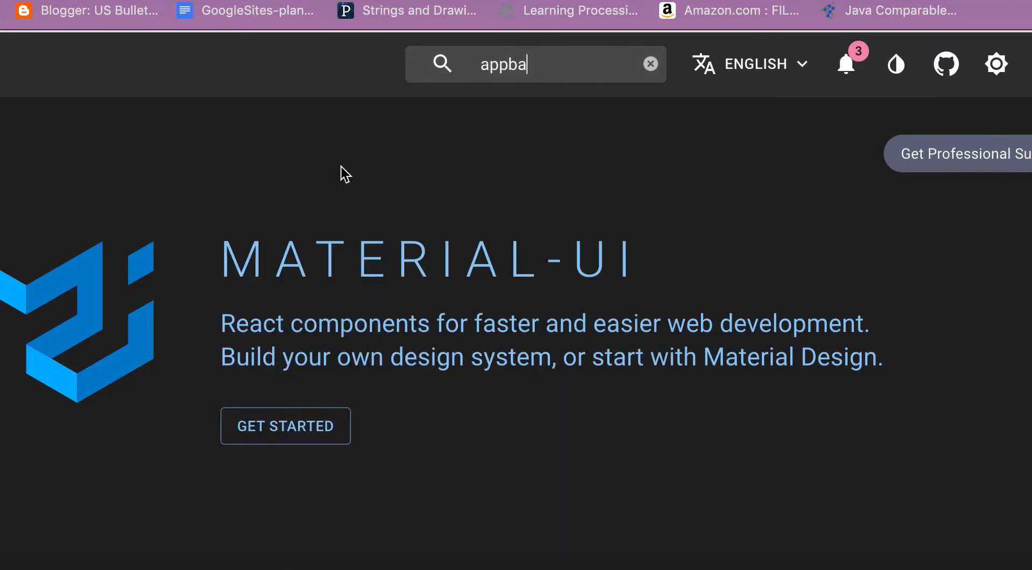
left_click(245, 11)
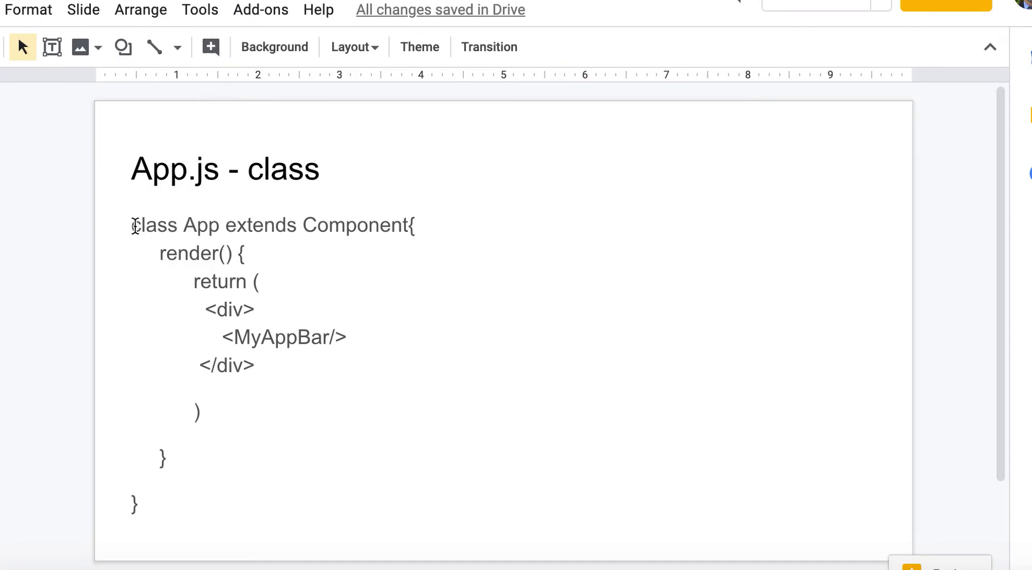
Select the <MyAppBar/> line in the App.js class code text box
double_click(284, 337)
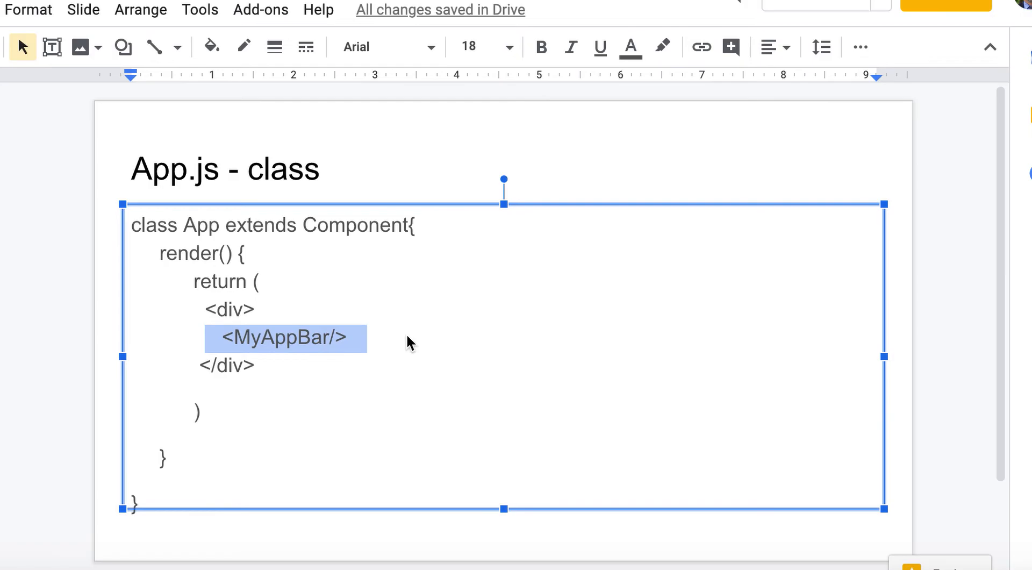